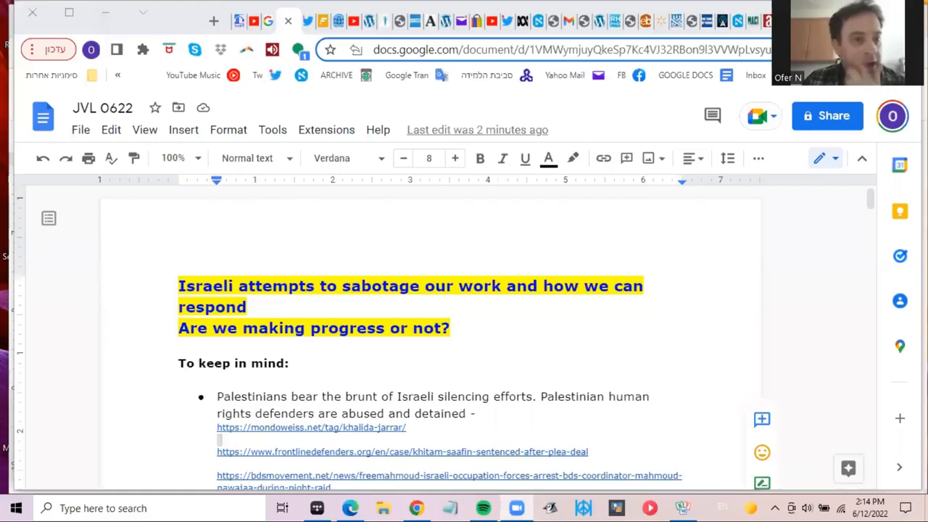
mouse_move(328, 237)
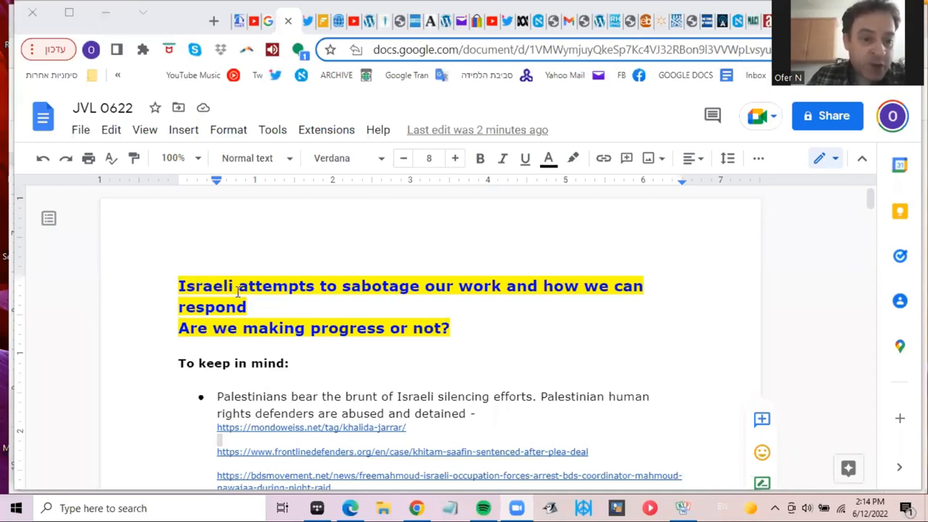
Scroll down so the 'To keep in mind' heading and its first bullet come into view
scroll("down", 3)
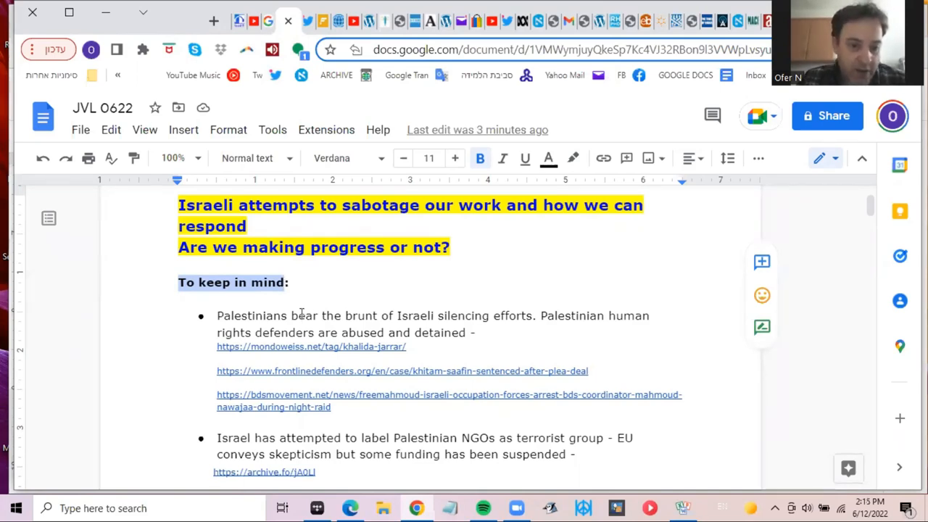
Scroll to the NGO bullet and select 'Israel has attempted to label Palest' at its start
scroll("down", 3)
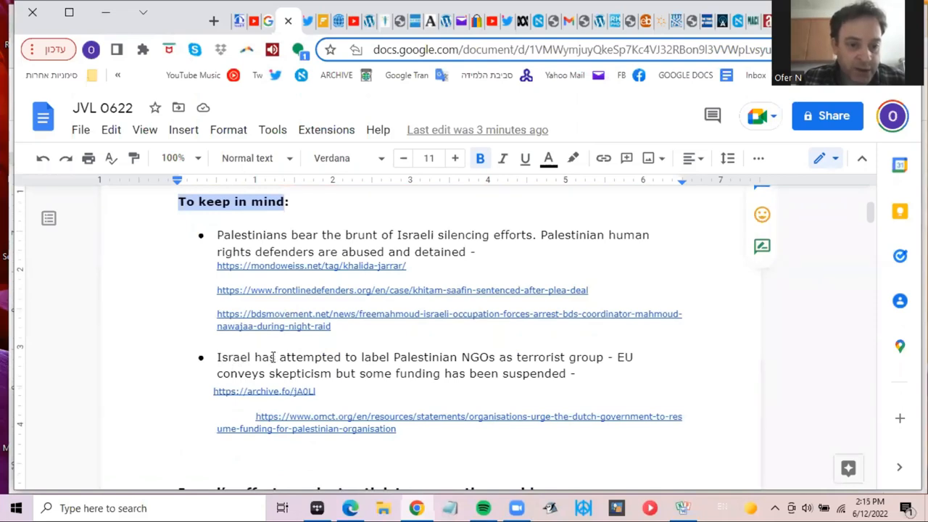
left_click_drag(217, 357, 432, 356)
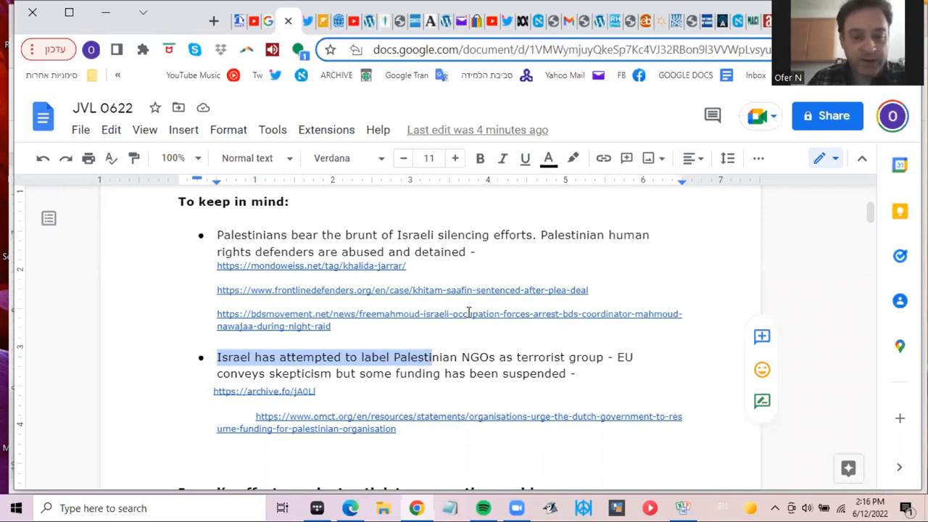
mouse_move(505, 305)
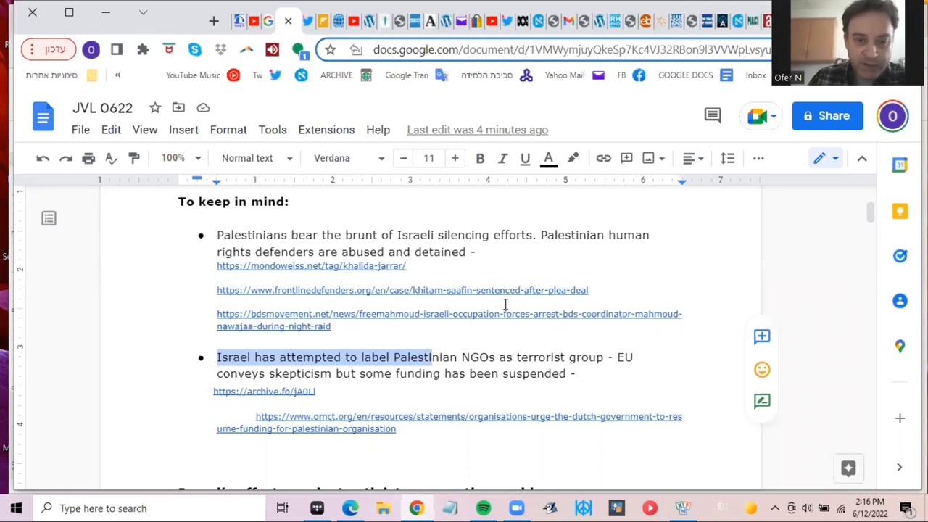
Scroll down past the NGO bullet to the 'Israel's efforts against activists across the world' Background list
scroll("down", 3)
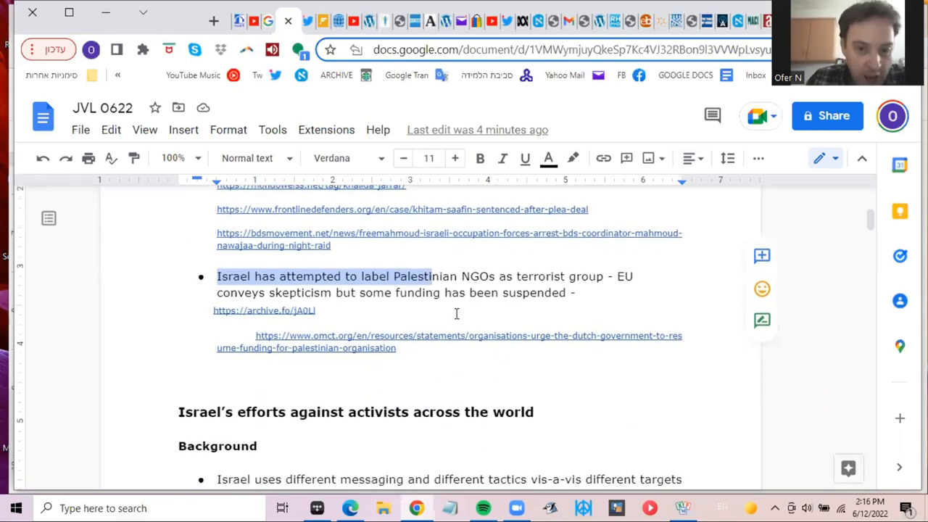
scroll("down", 3)
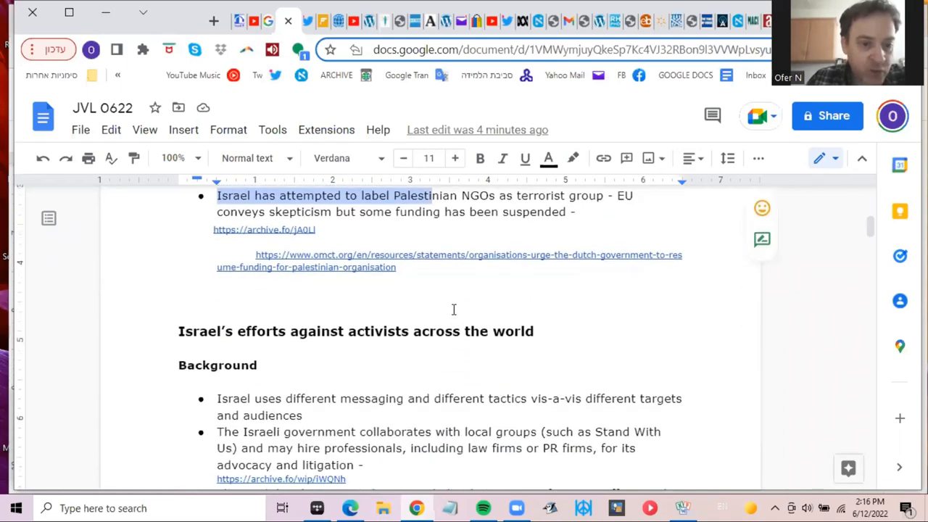
scroll("down", 3)
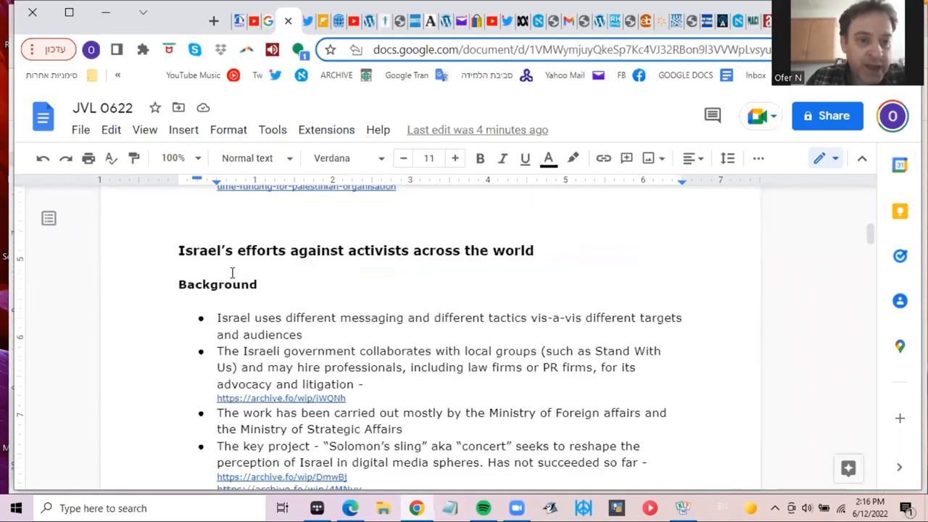
mouse_move(422, 268)
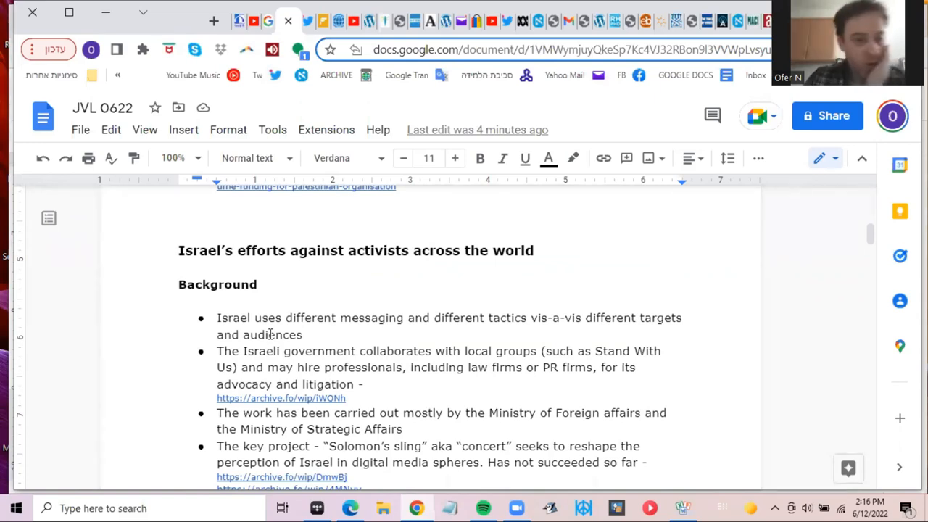
scroll("down", 3)
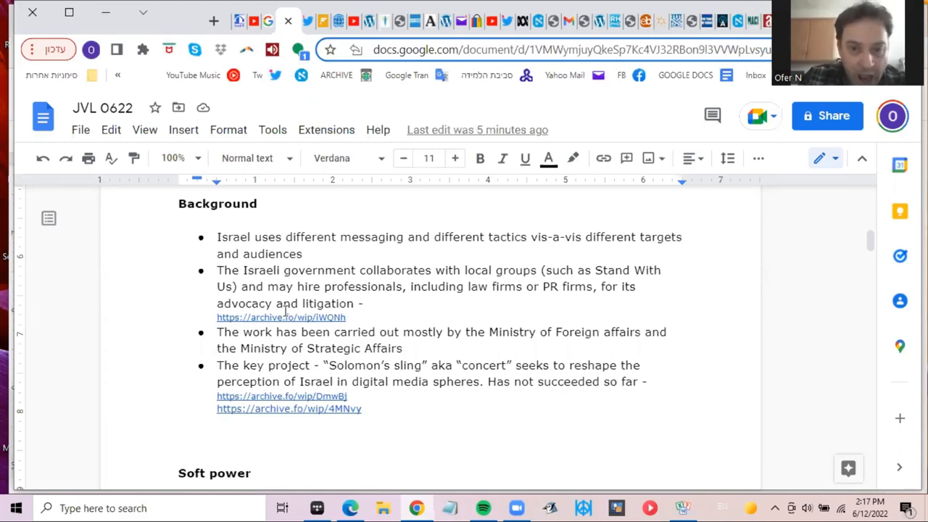
mouse_move(269, 325)
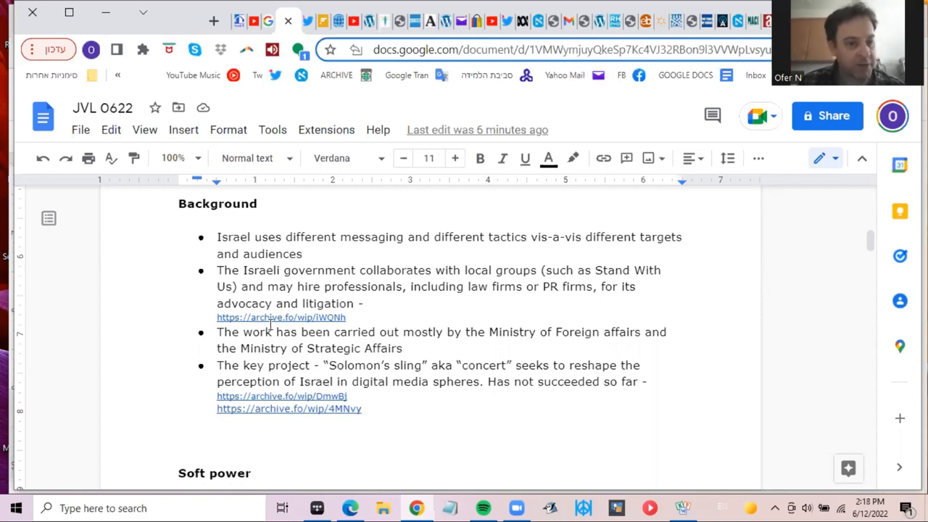
double_click(227, 366)
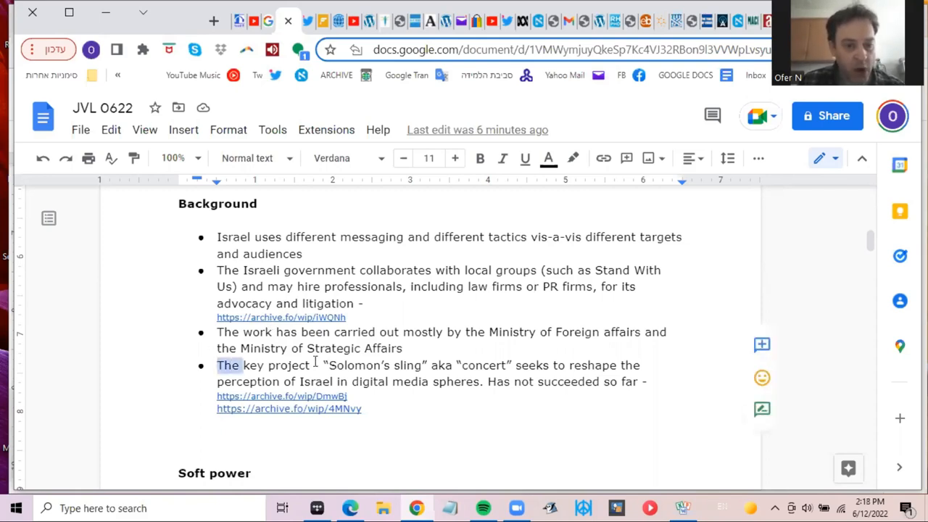
left_click_drag(217, 365, 513, 365)
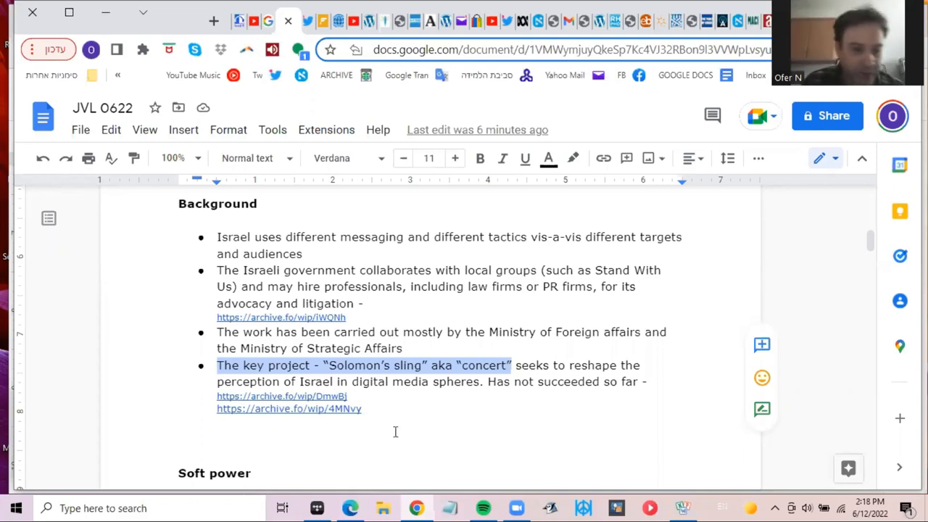
left_click(281, 397)
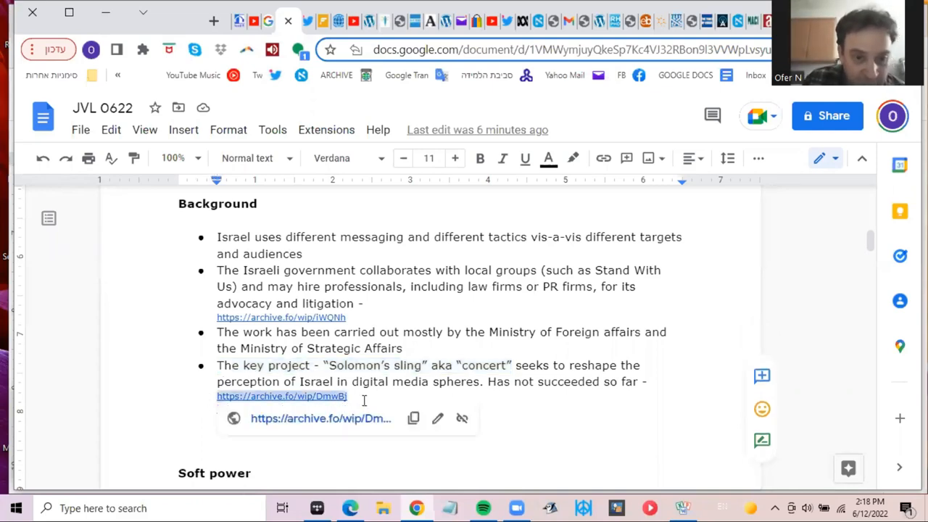
type("https://archive.fo/wip/4MNvy")
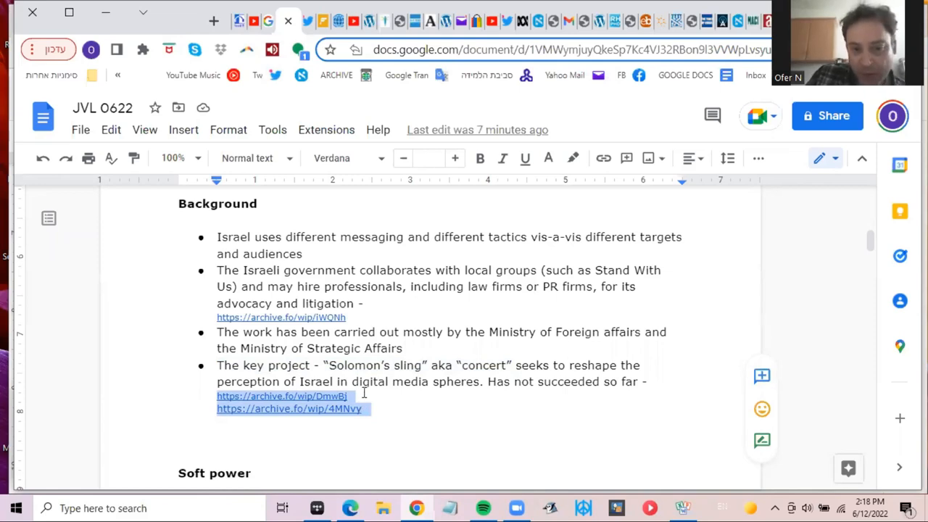
mouse_move(356, 392)
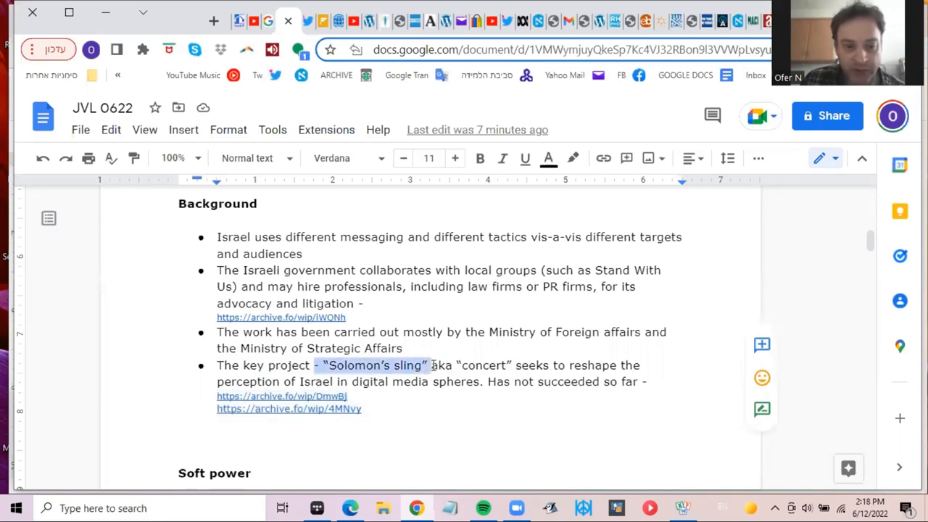
Scroll down to the Soft power section's 'Brand Israel' bullet list
scroll("down", 3)
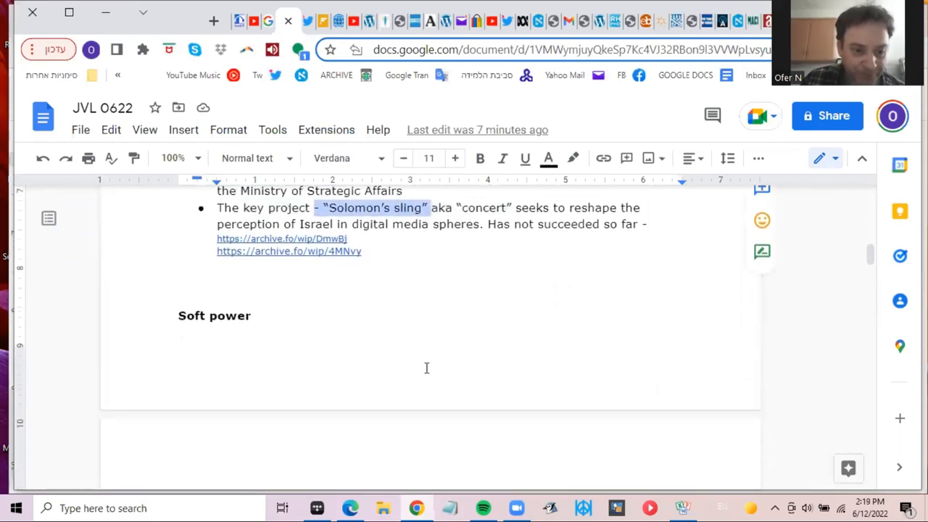
scroll("down", 3)
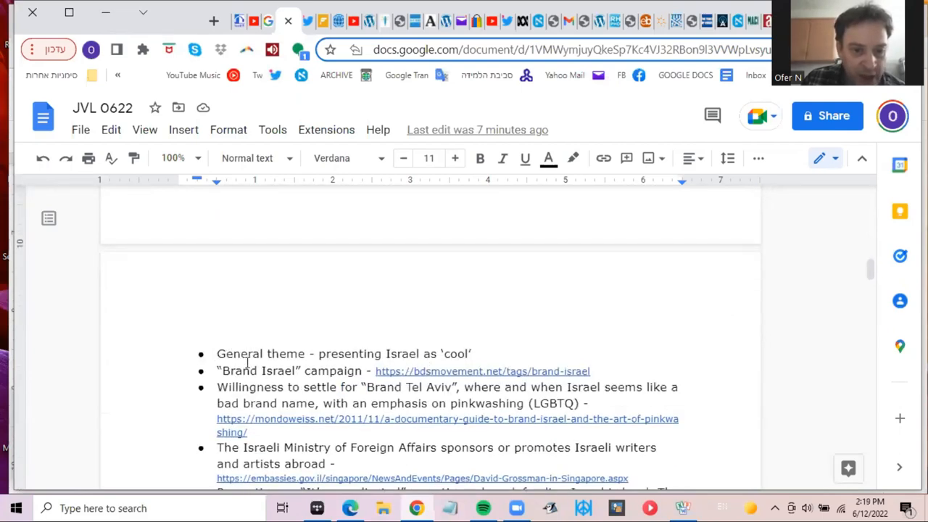
mouse_move(282, 367)
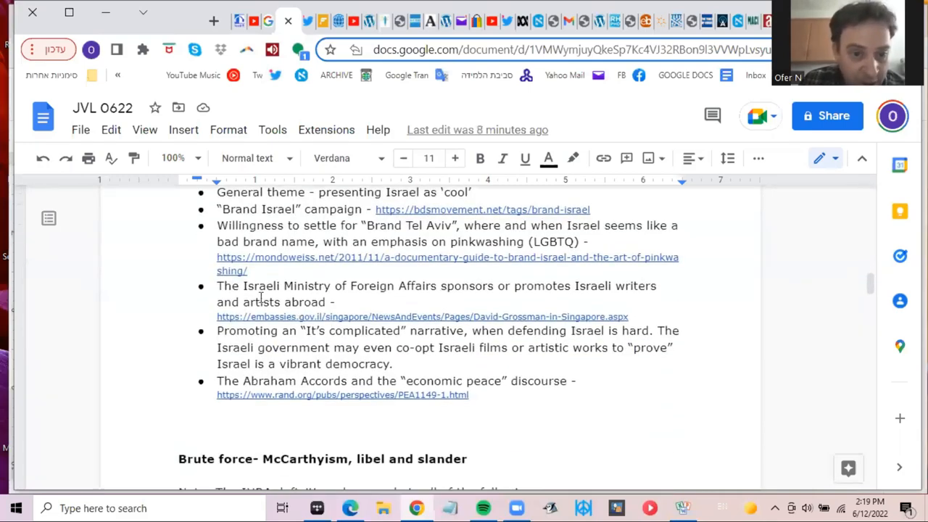
left_click_drag(217, 285, 392, 364)
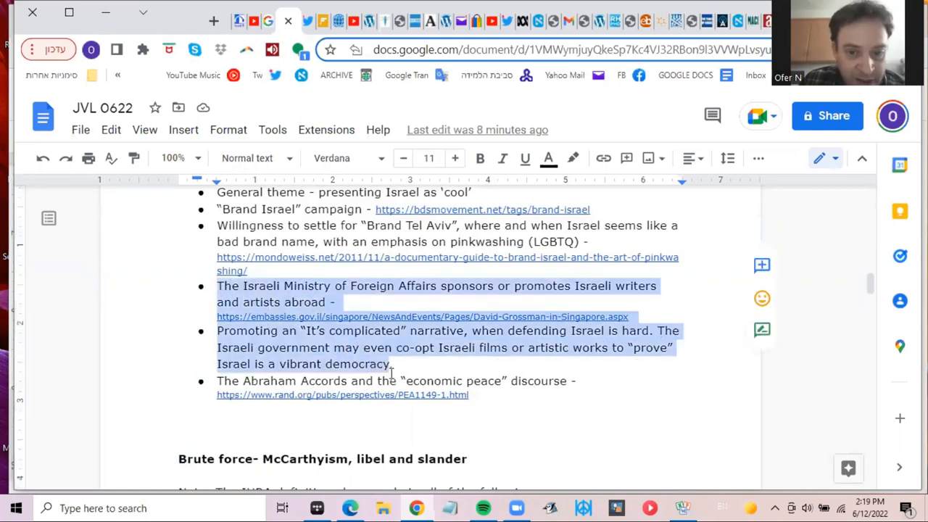
left_click(336, 303)
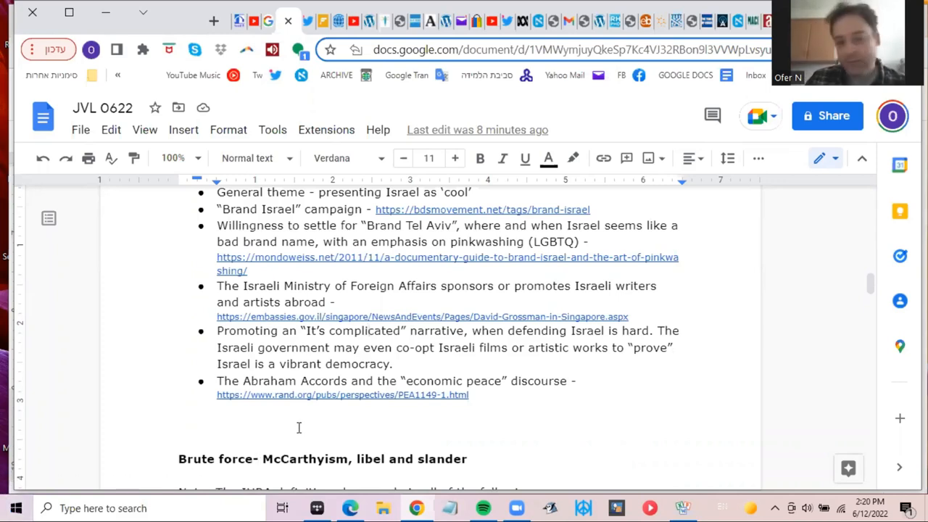
mouse_move(287, 432)
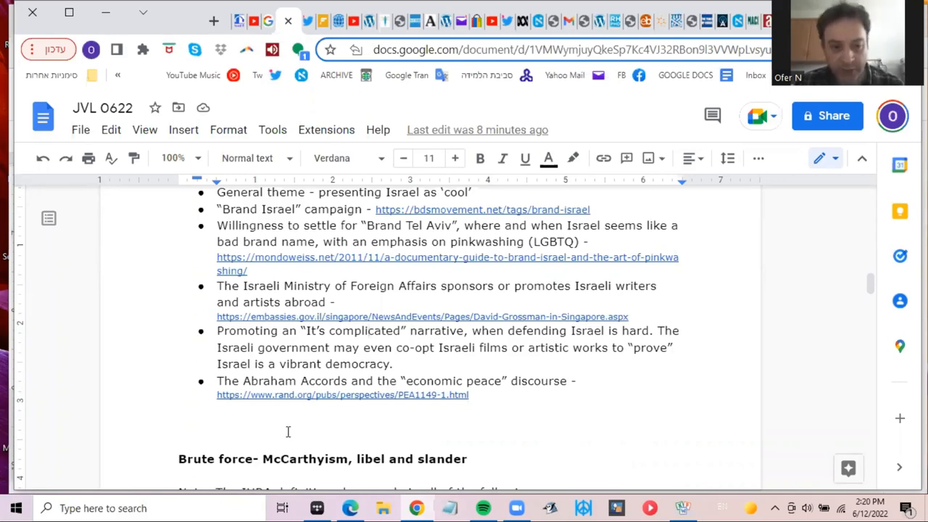
left_click(368, 330)
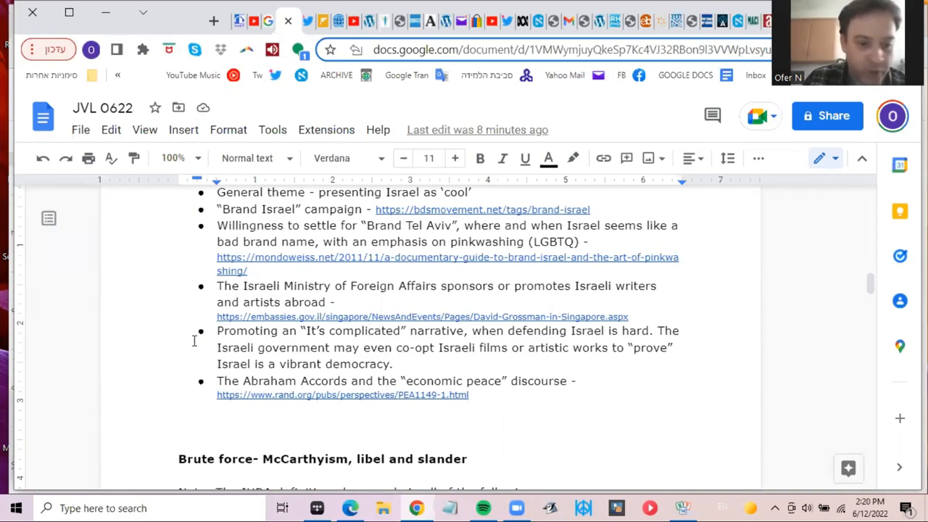
Scroll down to the 'Brute force- McCarthyism, libel and slander' heading and its bullets
scroll("down", 3)
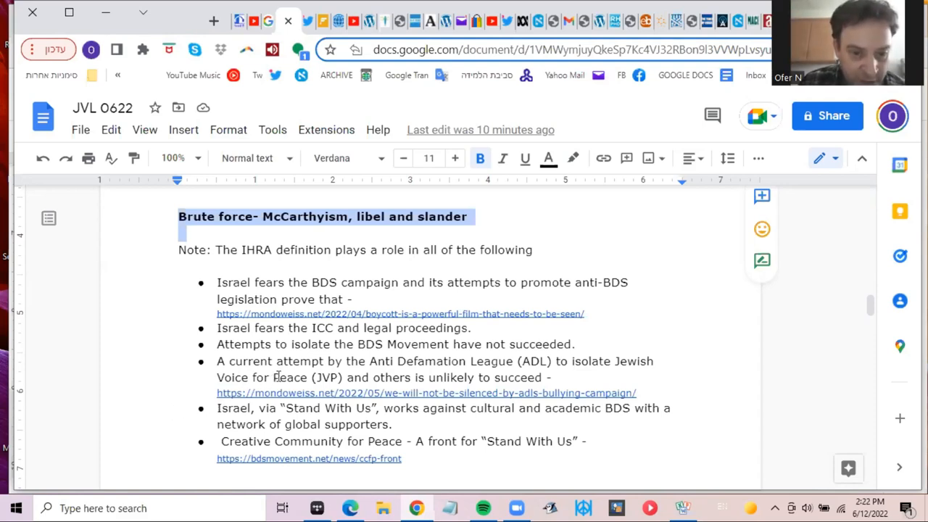
mouse_move(283, 359)
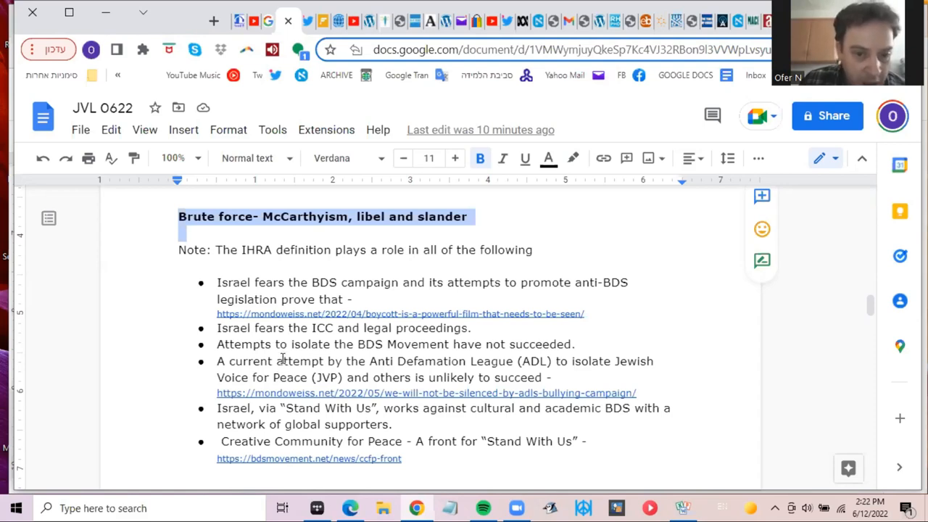
Scroll past the Brute force bullets to the 'Targeting Israeli dissidents' Palestinian flag bill bullet
scroll("down", 3)
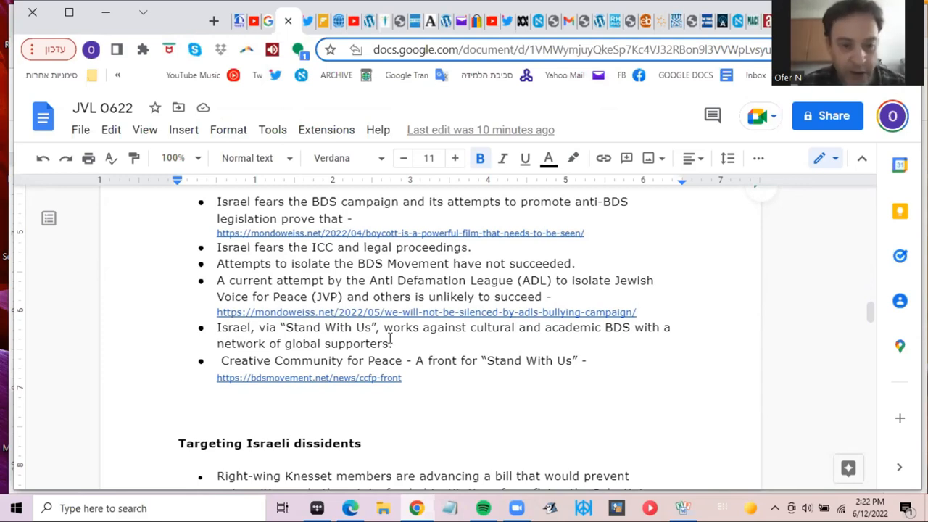
scroll("down", 3)
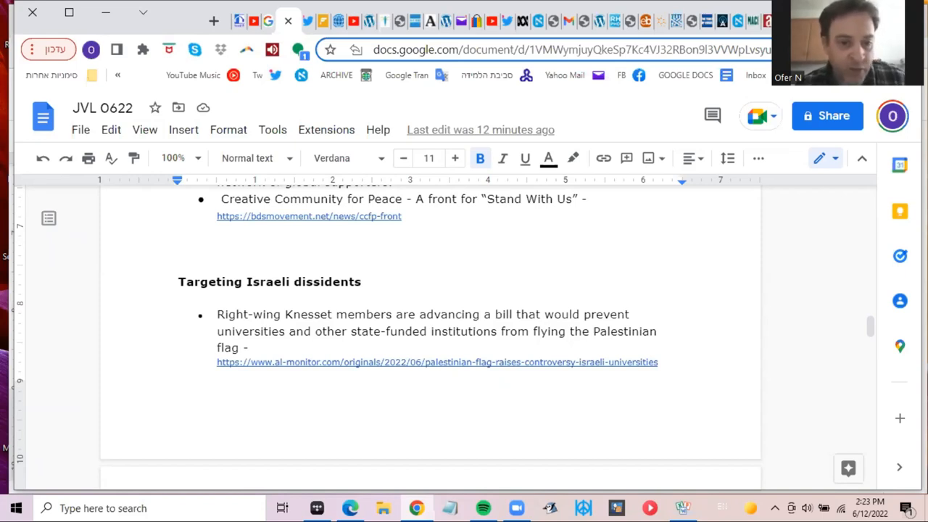
mouse_move(539, 6)
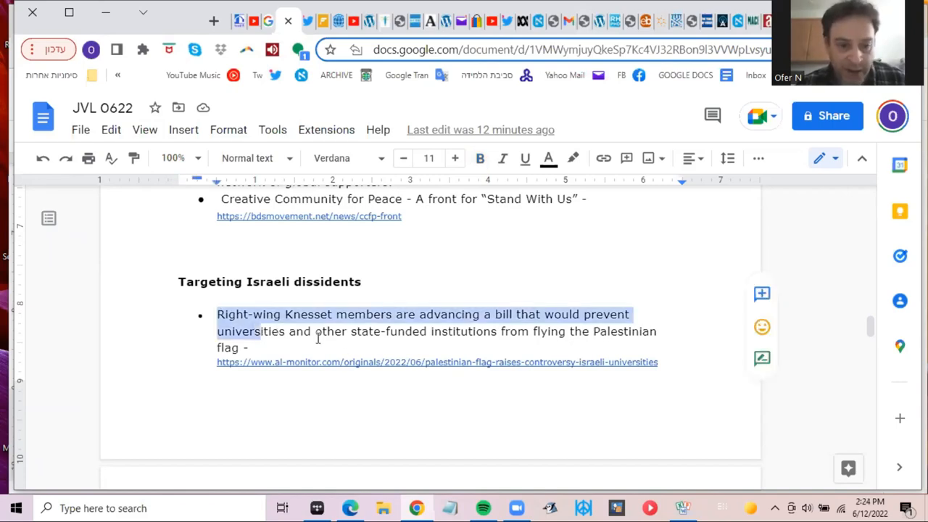
Scroll onto the next page showing the Boycott Law bullets and NGO funding declarations
scroll("down", 3)
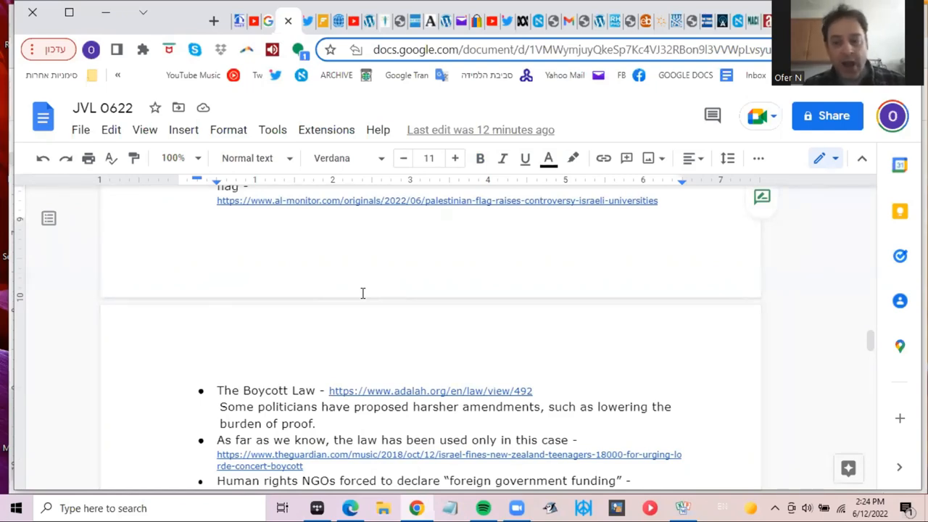
mouse_move(354, 313)
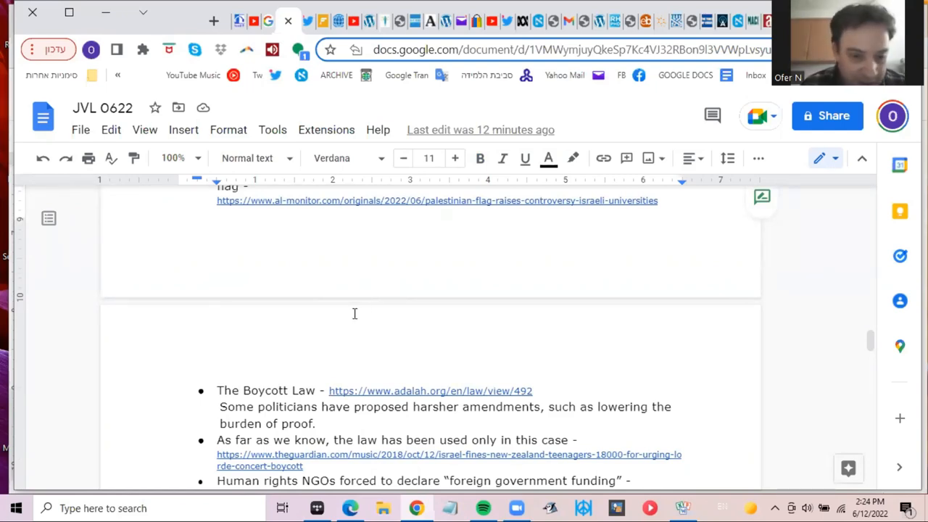
Select the 'Some politicians have proposed…' amendments sentence, then scroll to 'What we can do'
left_click_drag(219, 406, 315, 423)
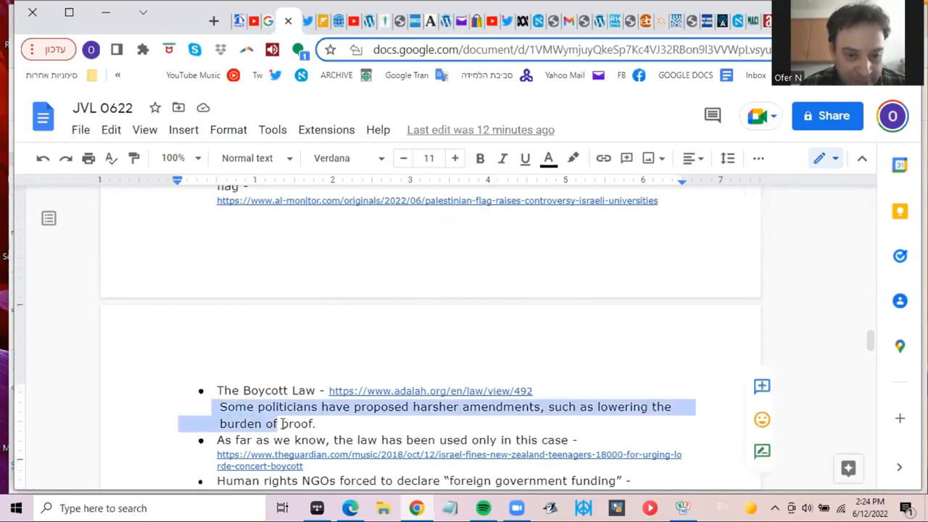
scroll("down", 3)
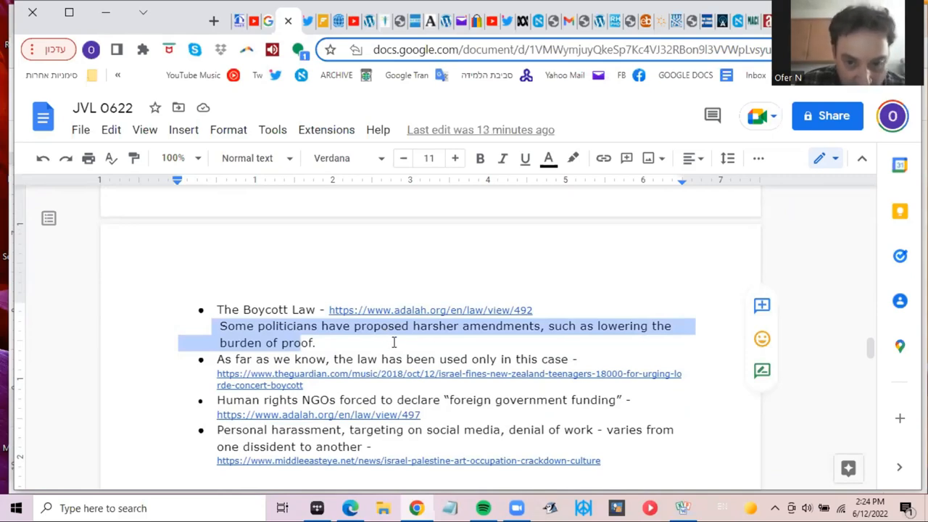
scroll("down", 3)
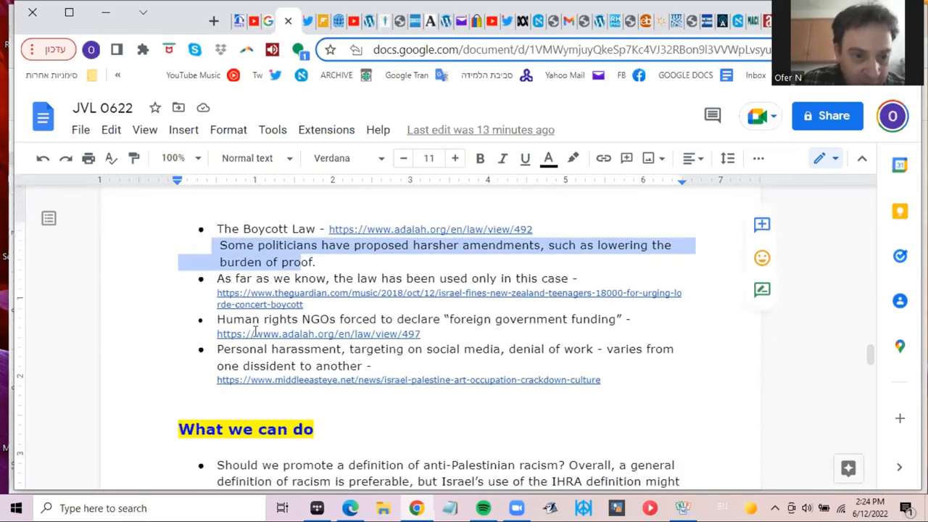